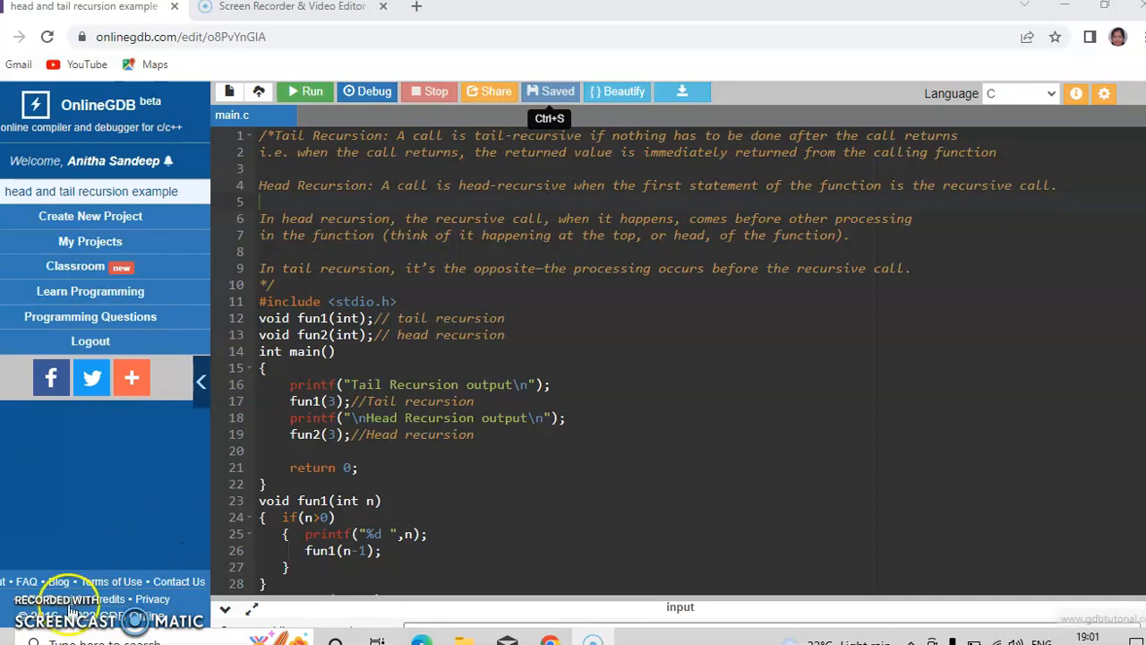
mouse_move(430, 290)
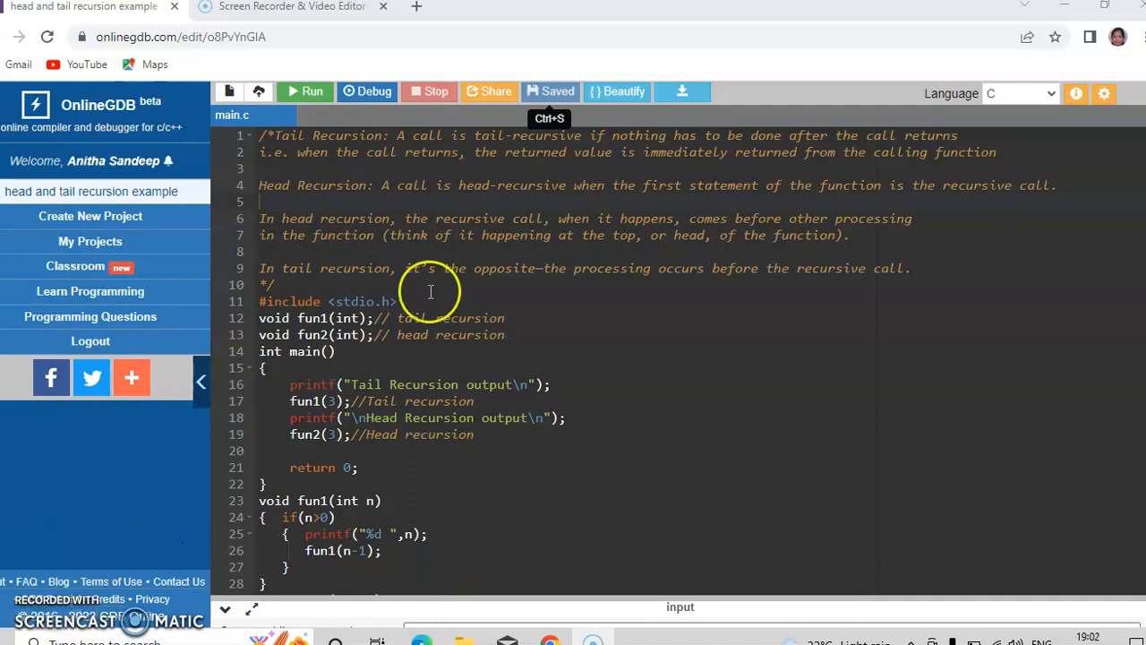
mouse_move(462, 143)
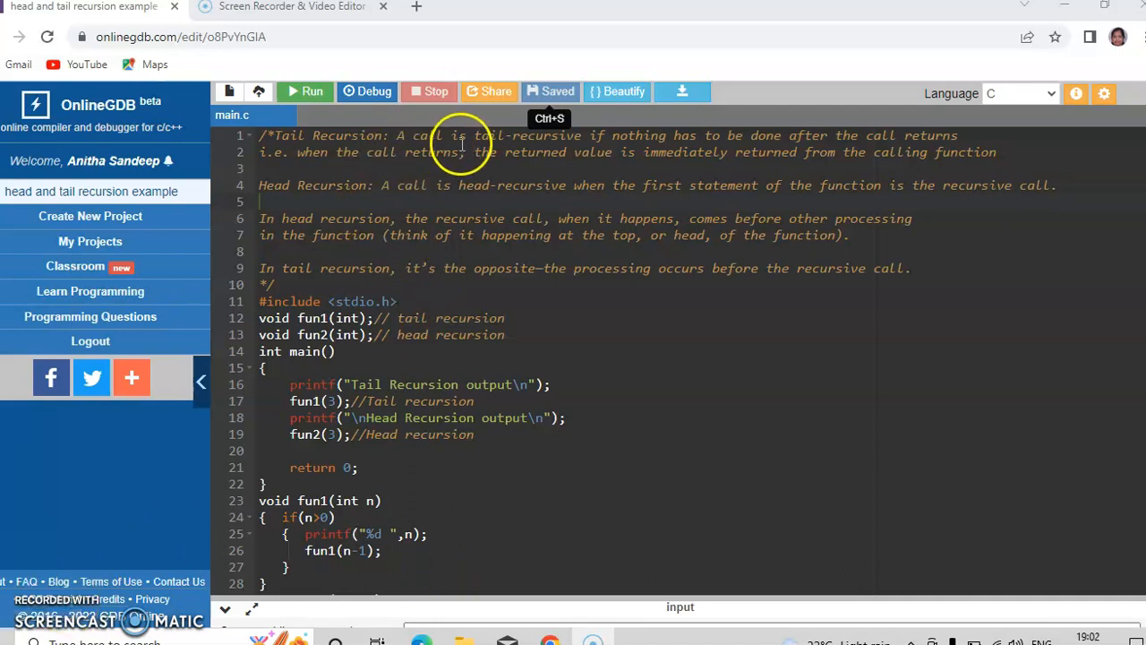
mouse_move(618, 134)
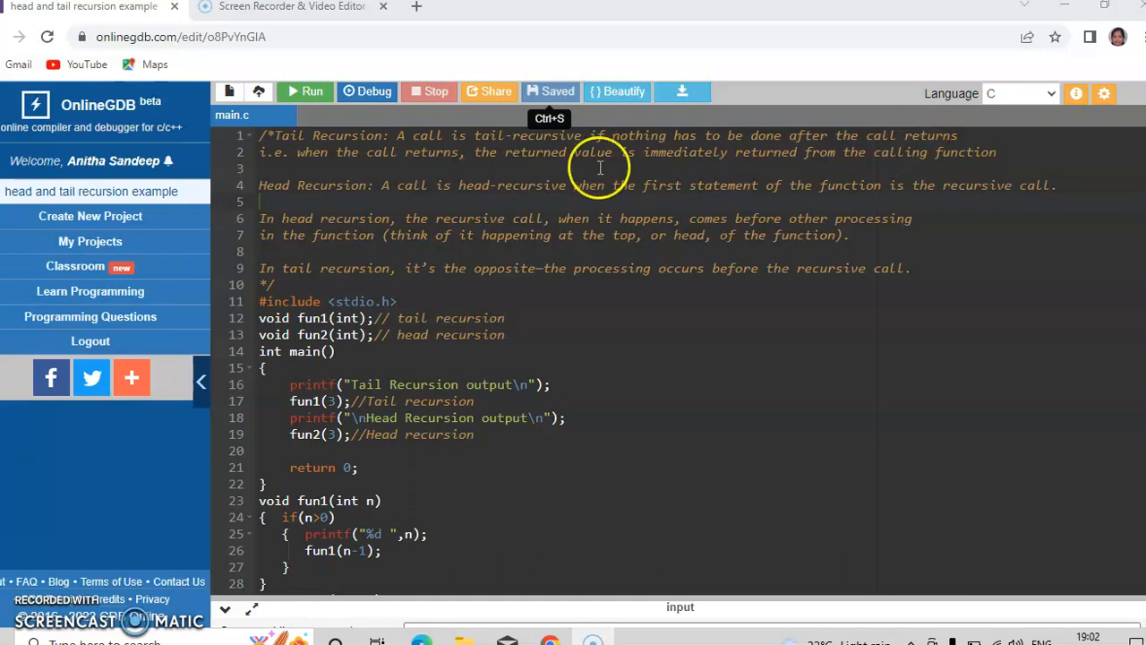
mouse_move(465, 153)
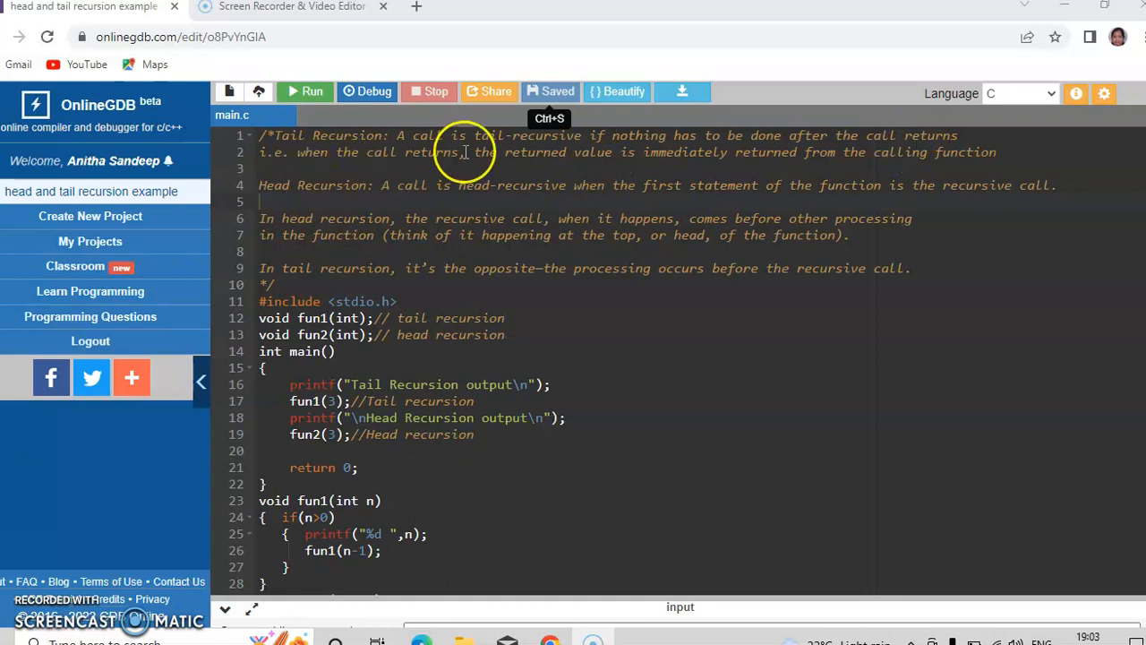
mouse_move(684, 152)
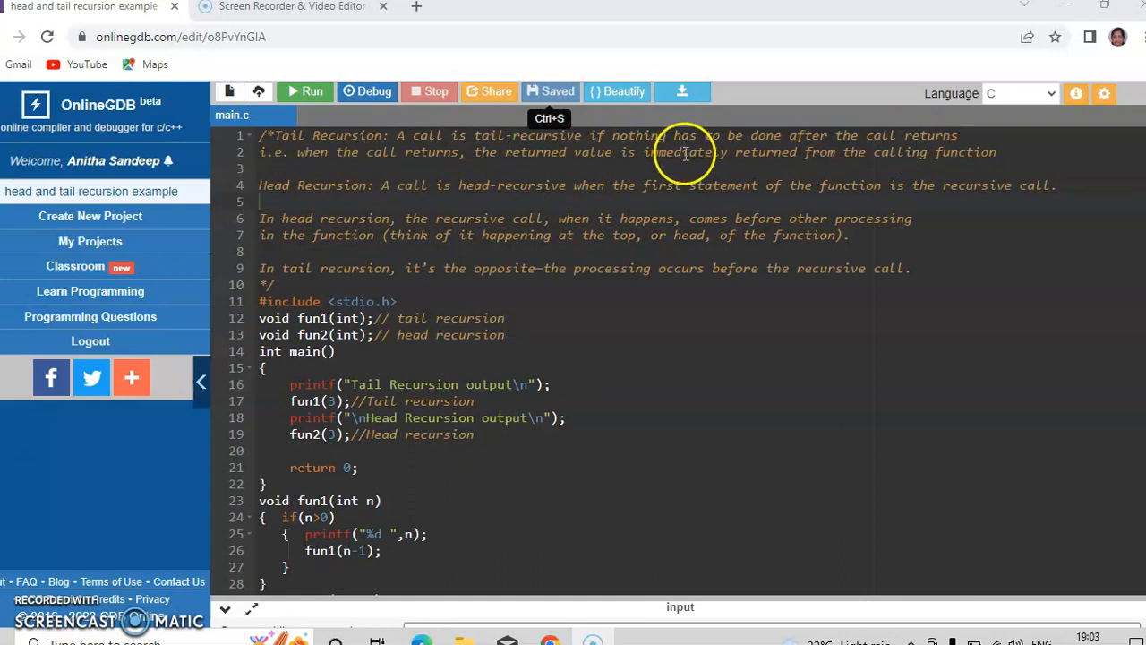
mouse_move(881, 160)
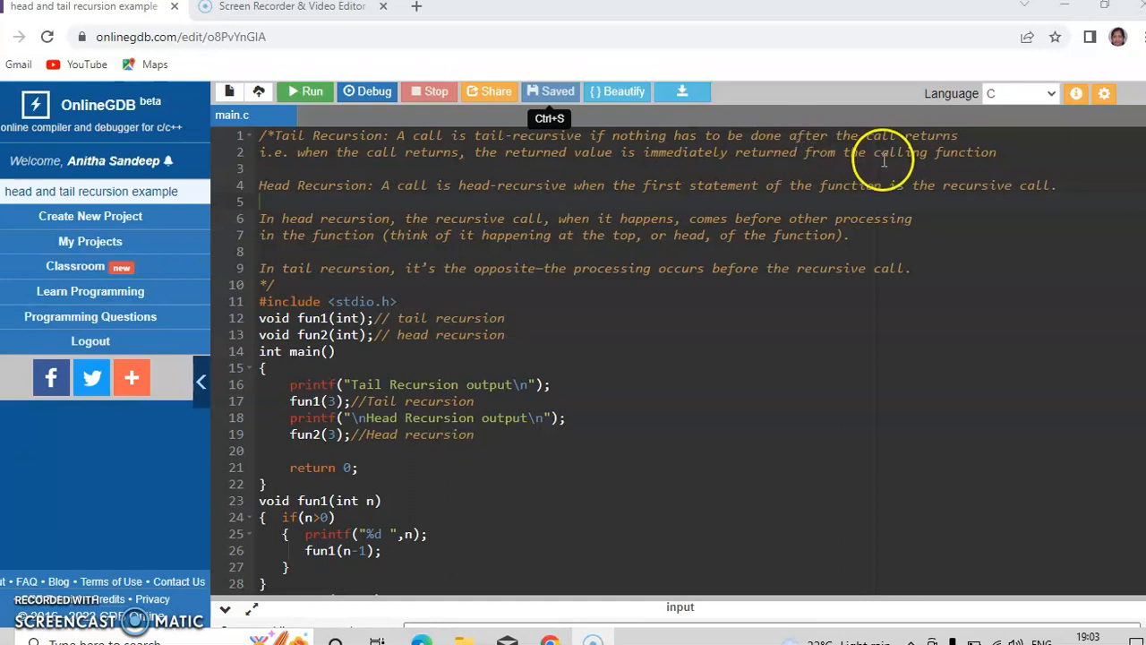
mouse_move(344, 185)
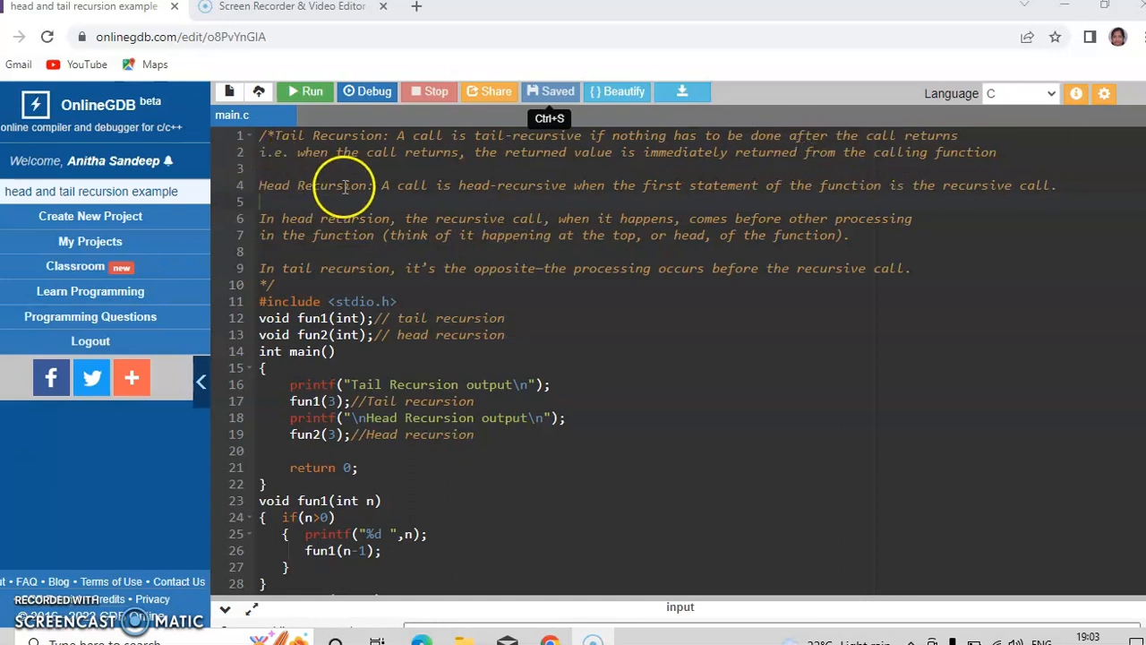
mouse_move(448, 185)
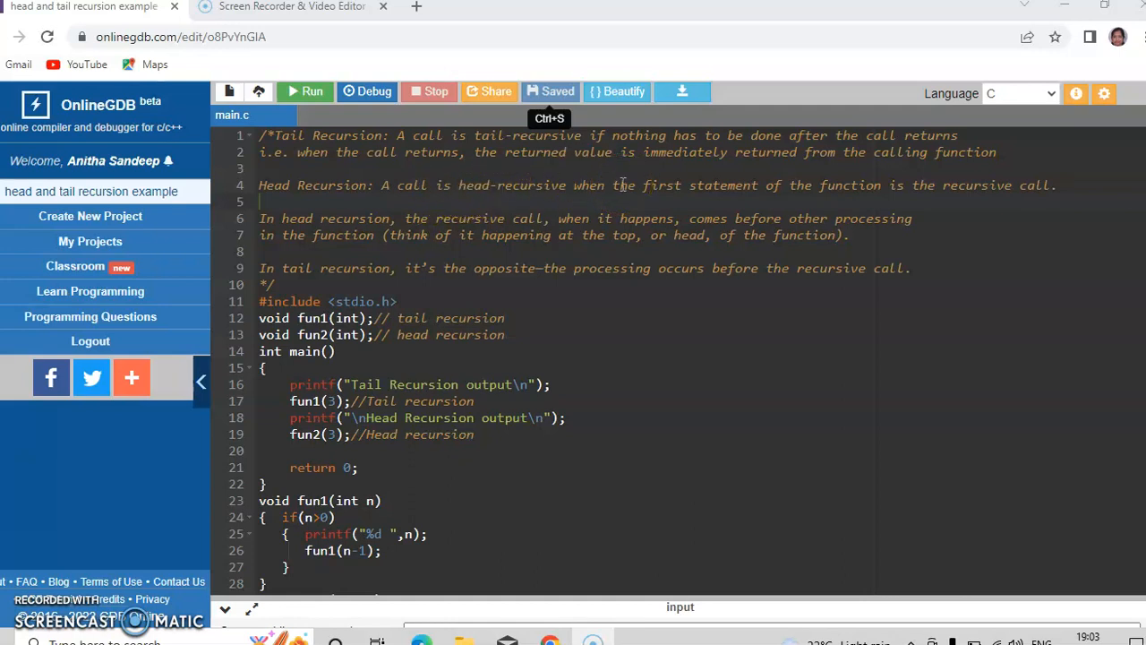
mouse_move(971, 190)
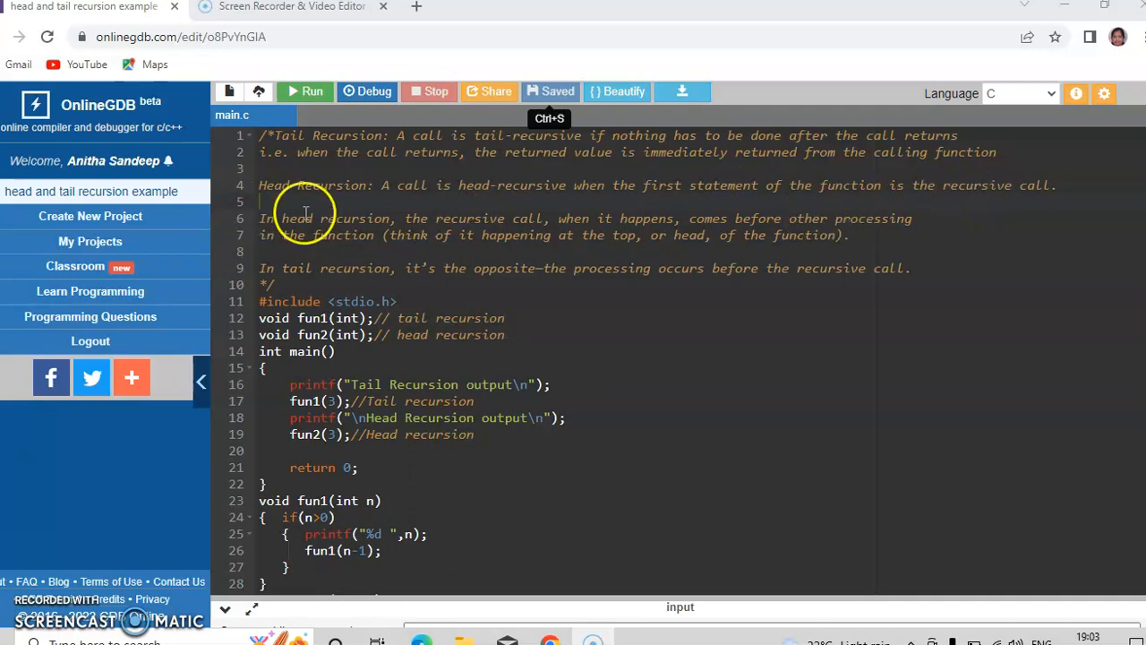
mouse_move(439, 215)
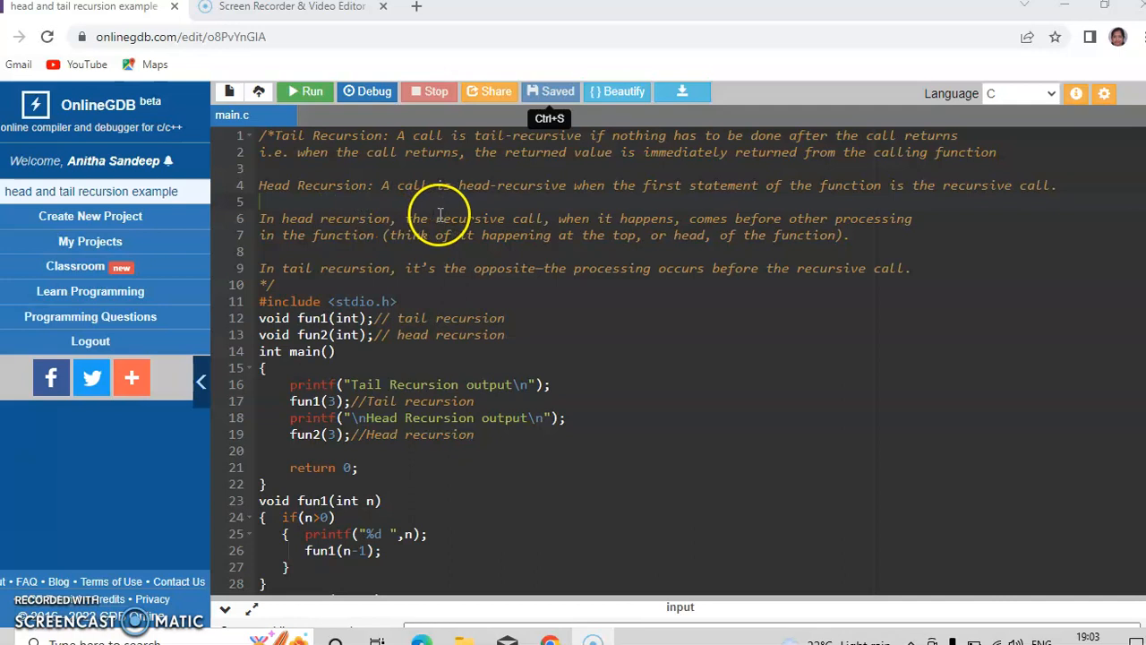
mouse_move(600, 219)
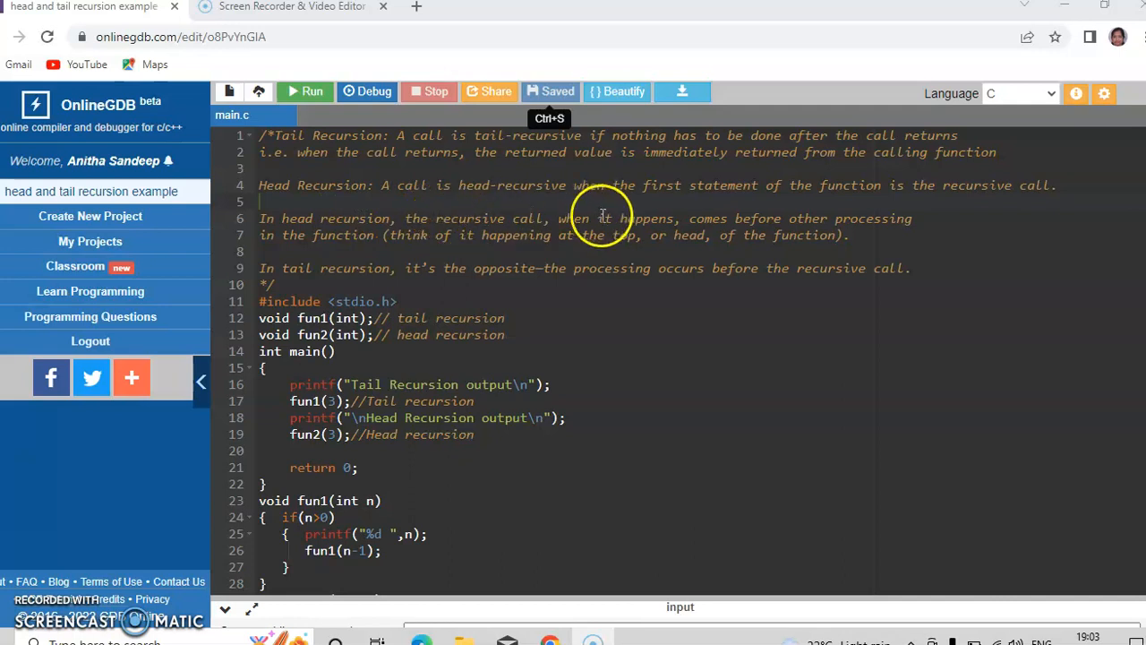
mouse_move(770, 216)
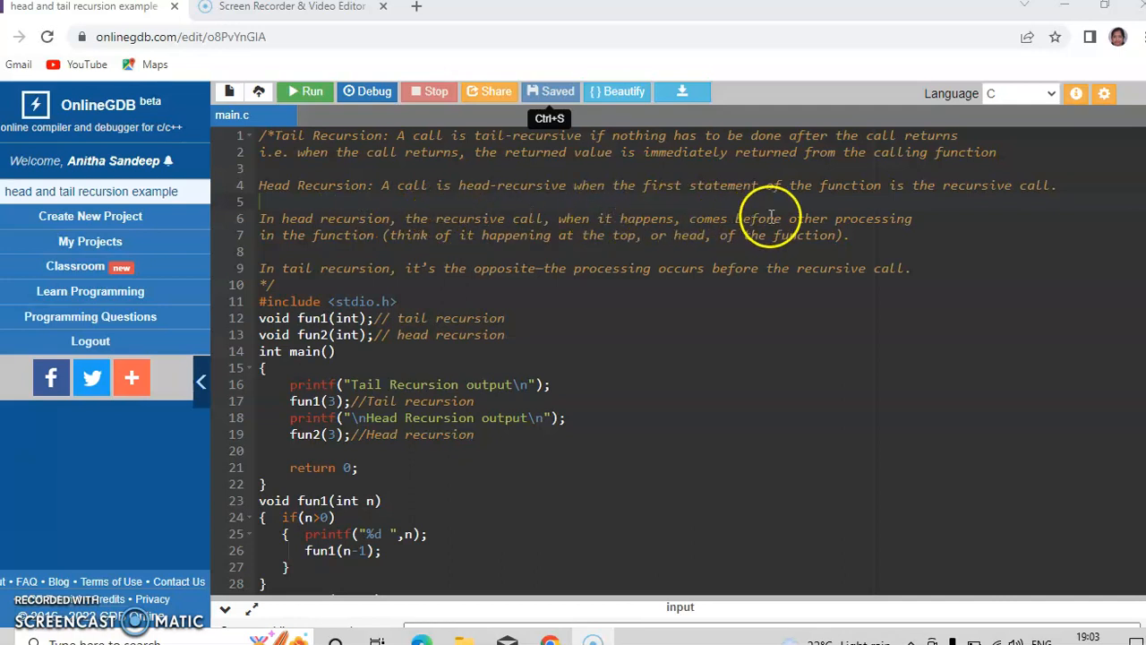
mouse_move(367, 218)
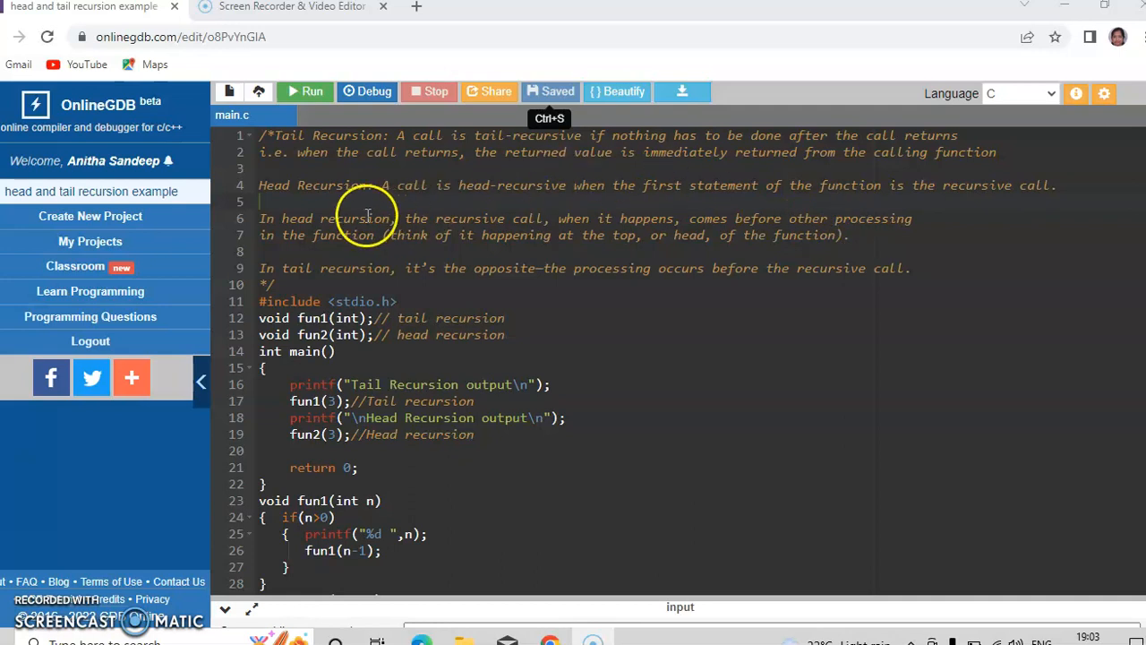
mouse_move(290, 268)
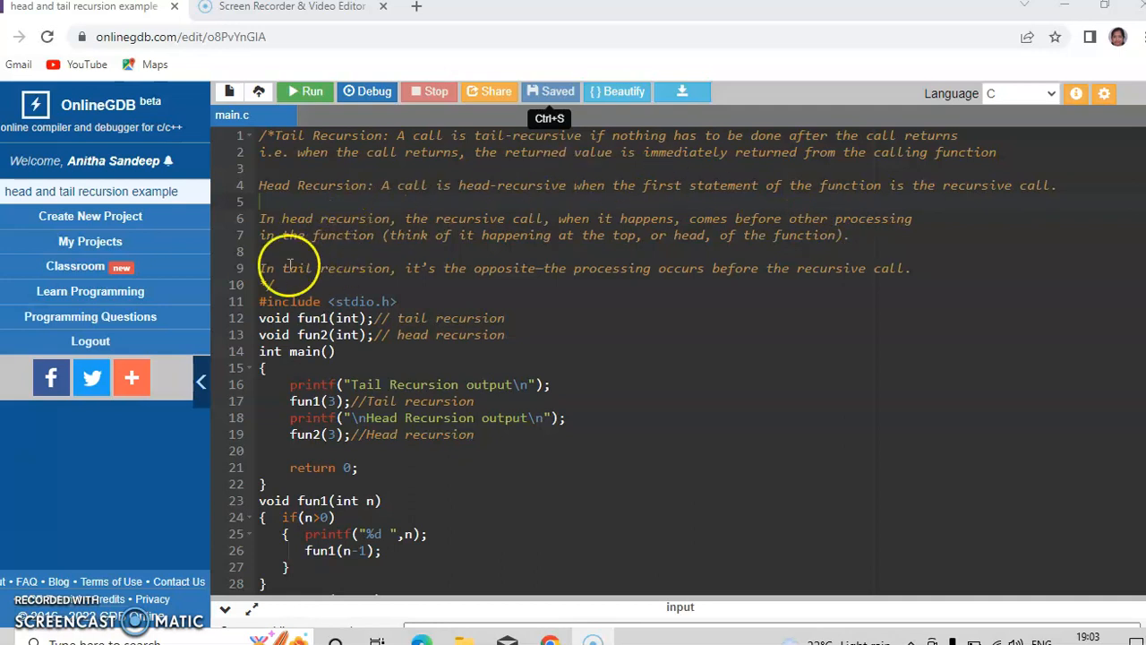
mouse_move(439, 269)
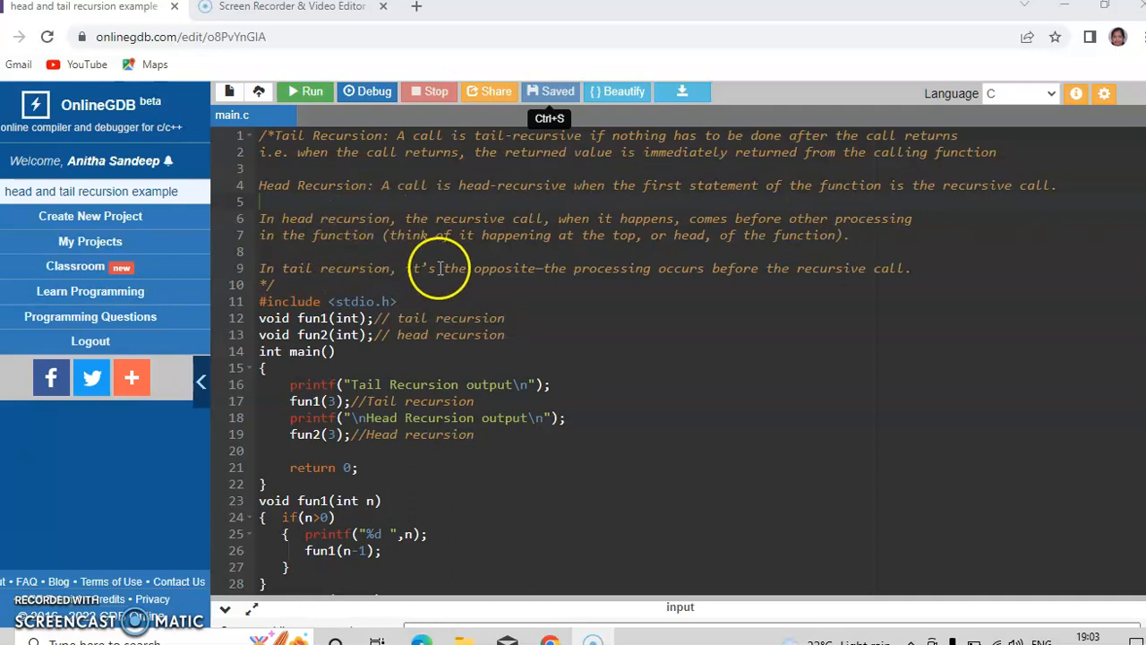
mouse_move(634, 278)
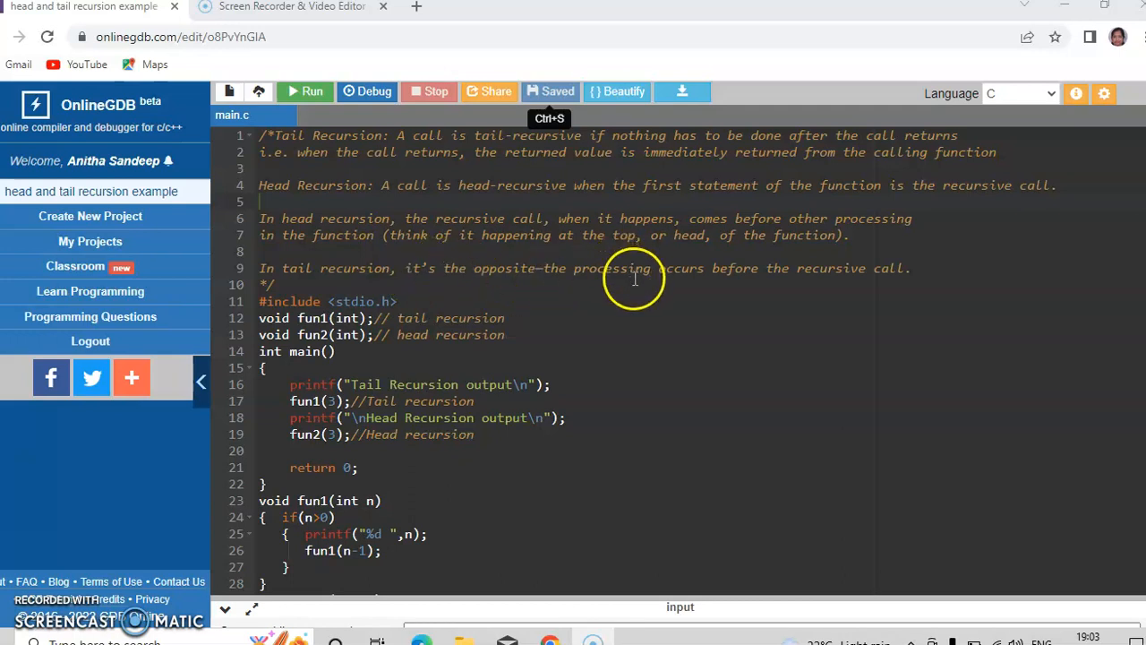
mouse_move(774, 292)
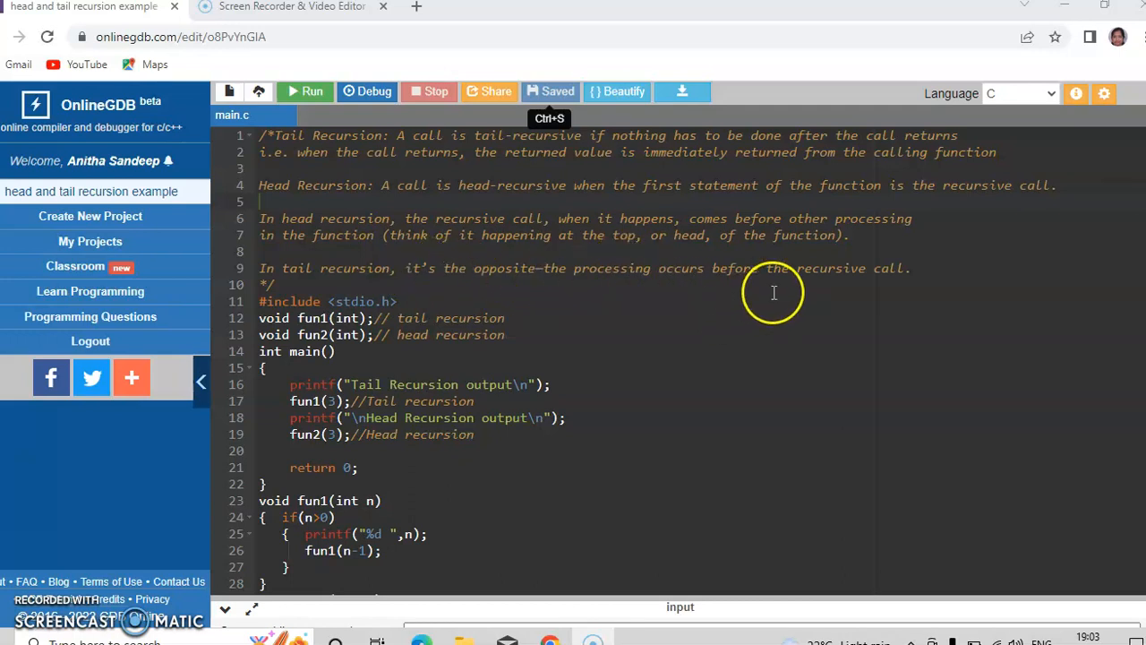
mouse_move(871, 286)
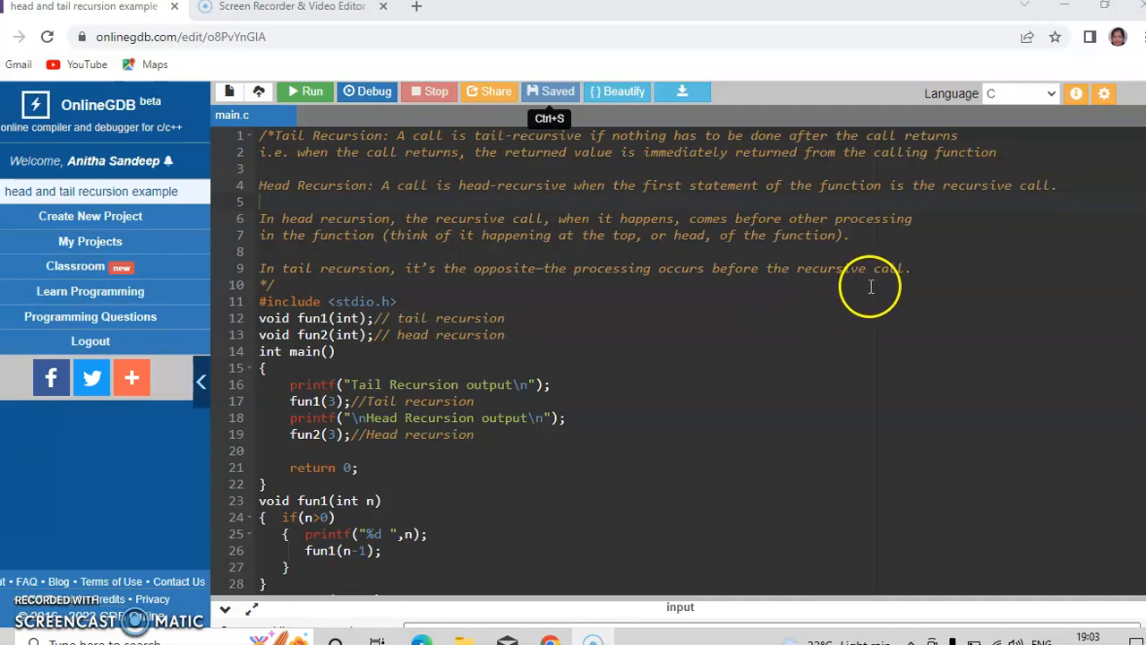
mouse_move(666, 318)
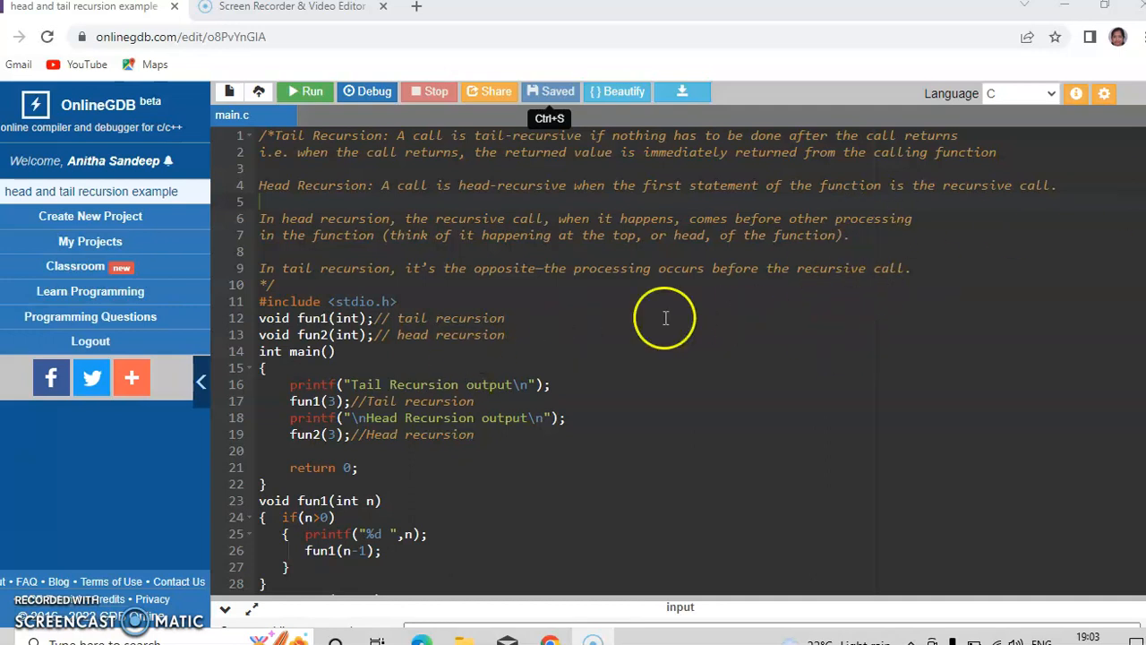
mouse_move(593, 340)
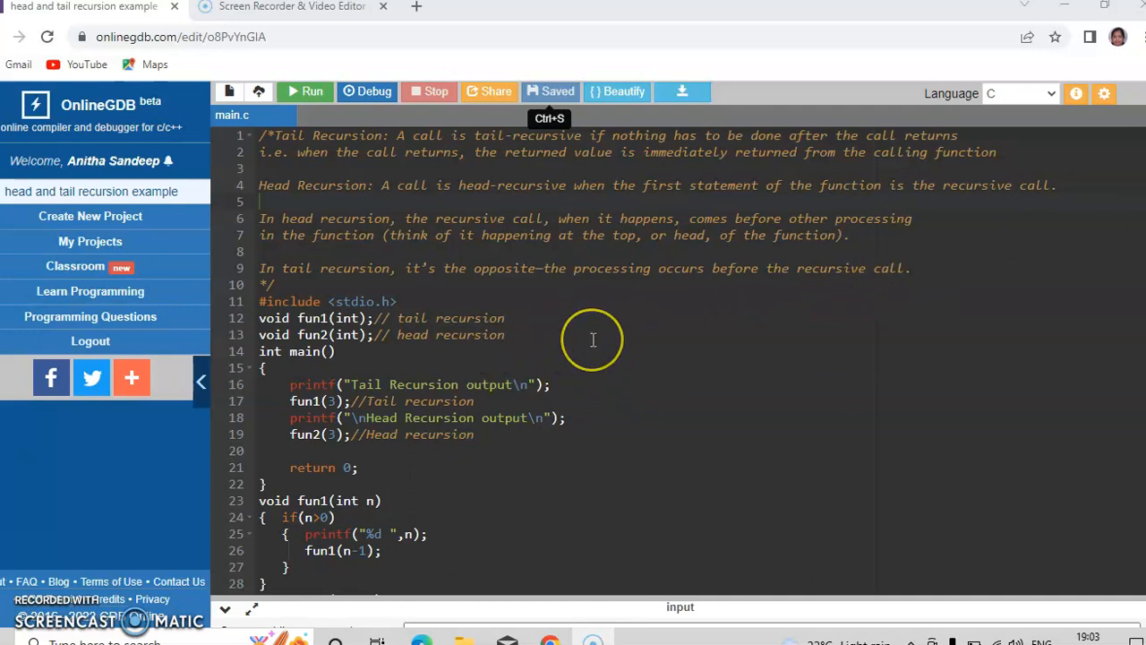
mouse_move(593, 340)
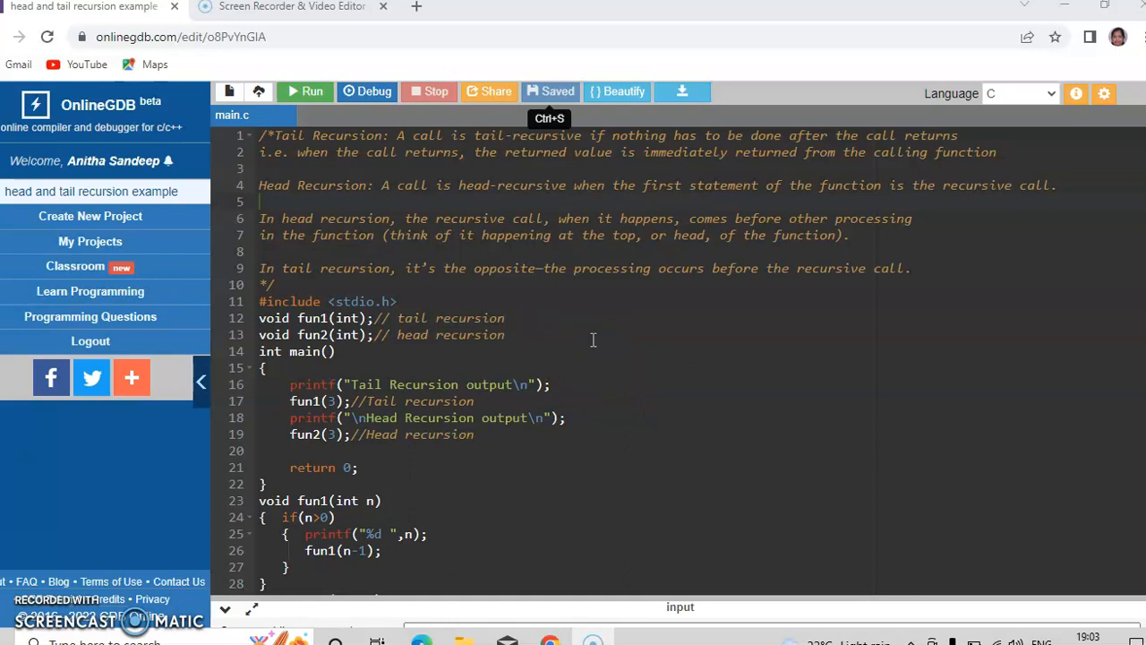
mouse_move(1139, 232)
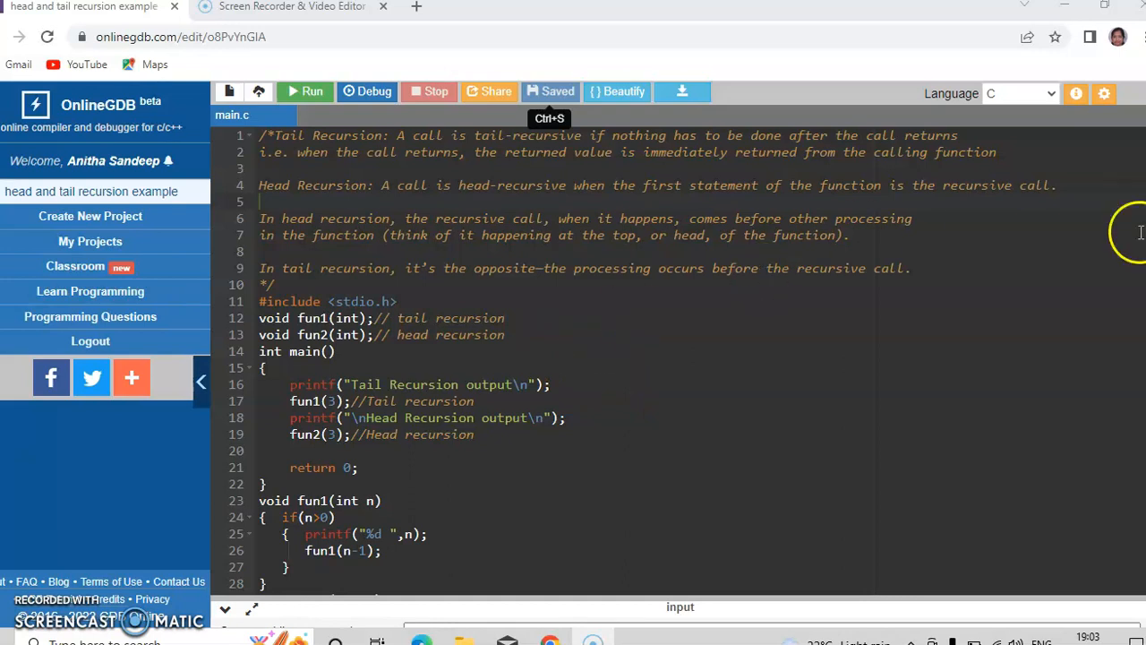
mouse_move(362, 301)
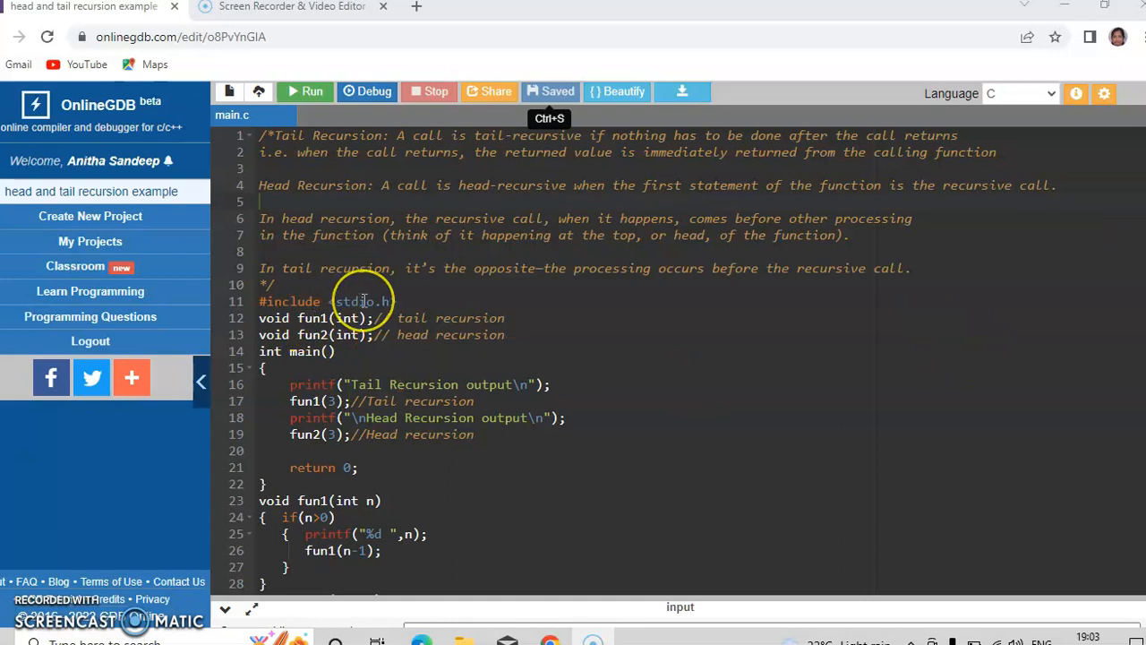
mouse_move(251, 331)
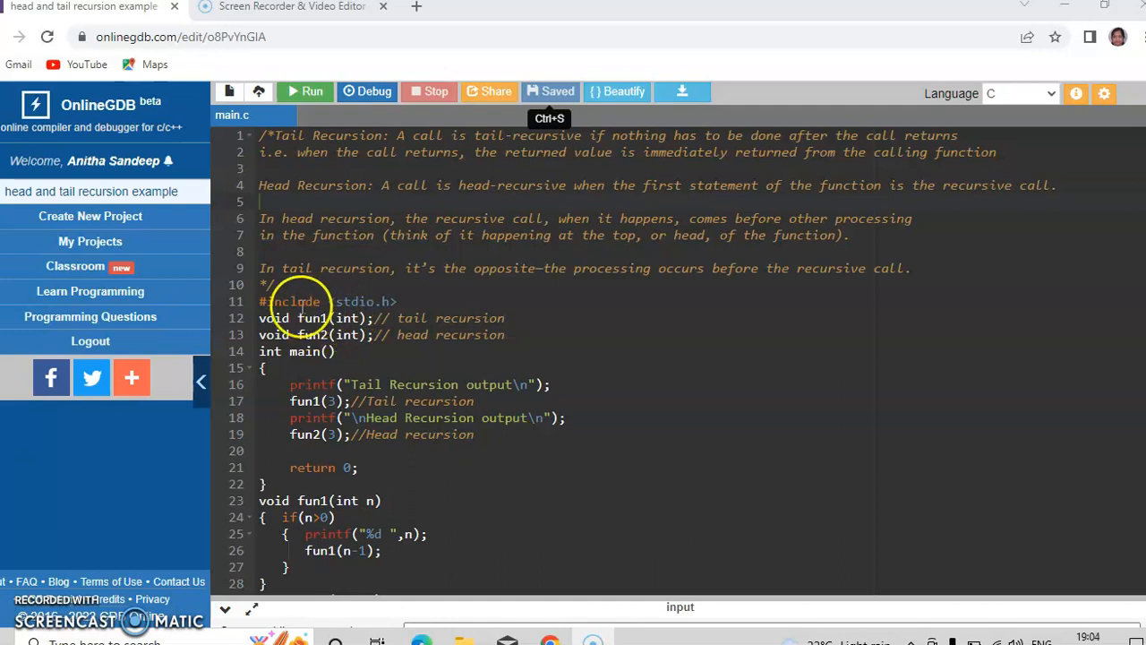
mouse_move(277, 326)
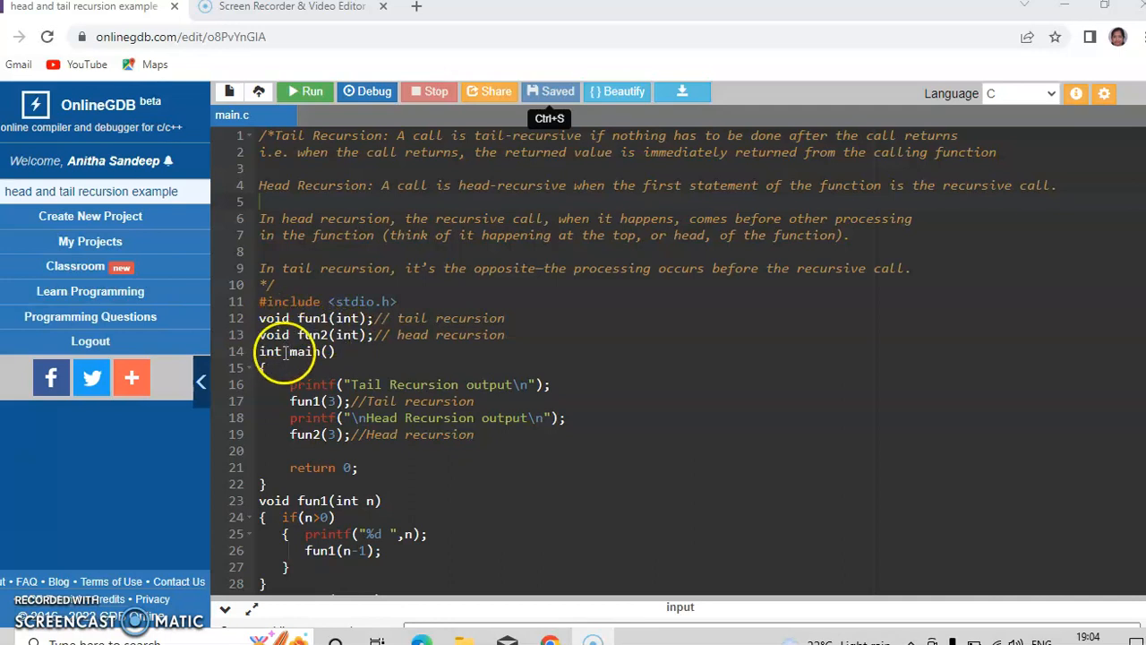
mouse_move(319, 351)
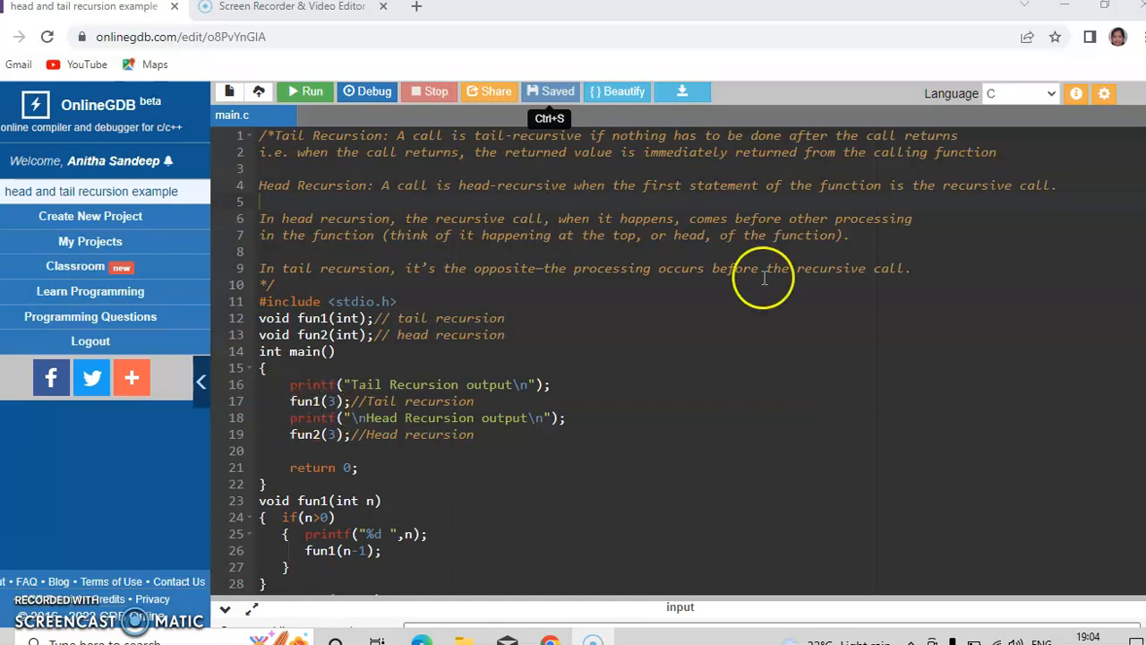
Step: Run the program, printing 3 2 1 for tail recursion and 1 2 3 for head recursion
scroll("down", 3)
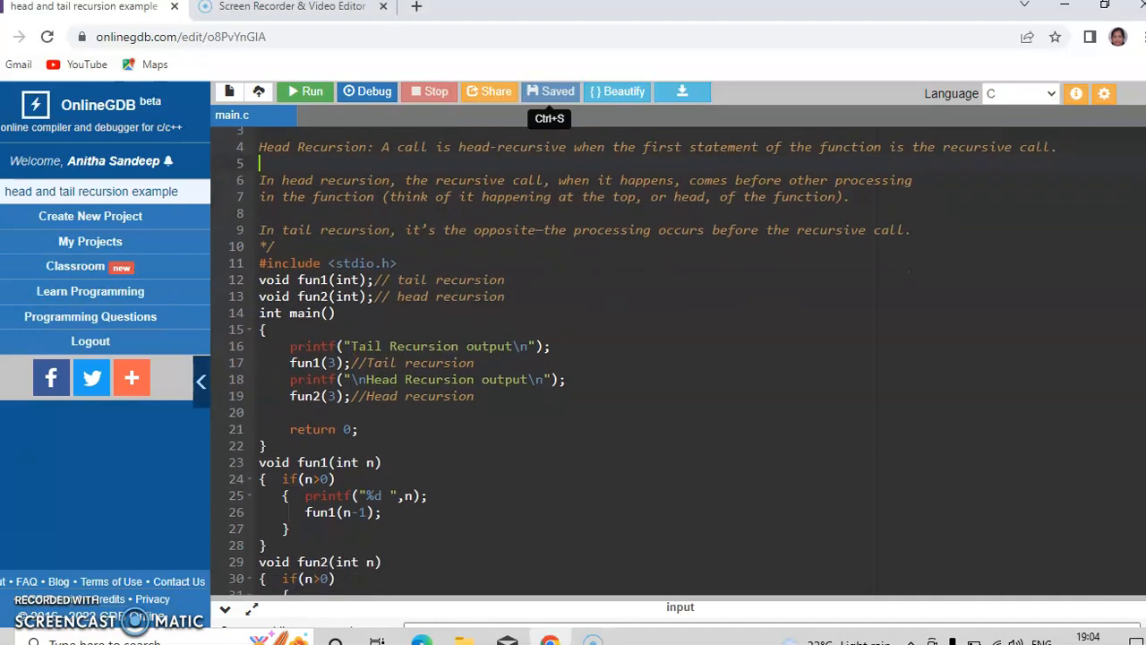
scroll("down", 3)
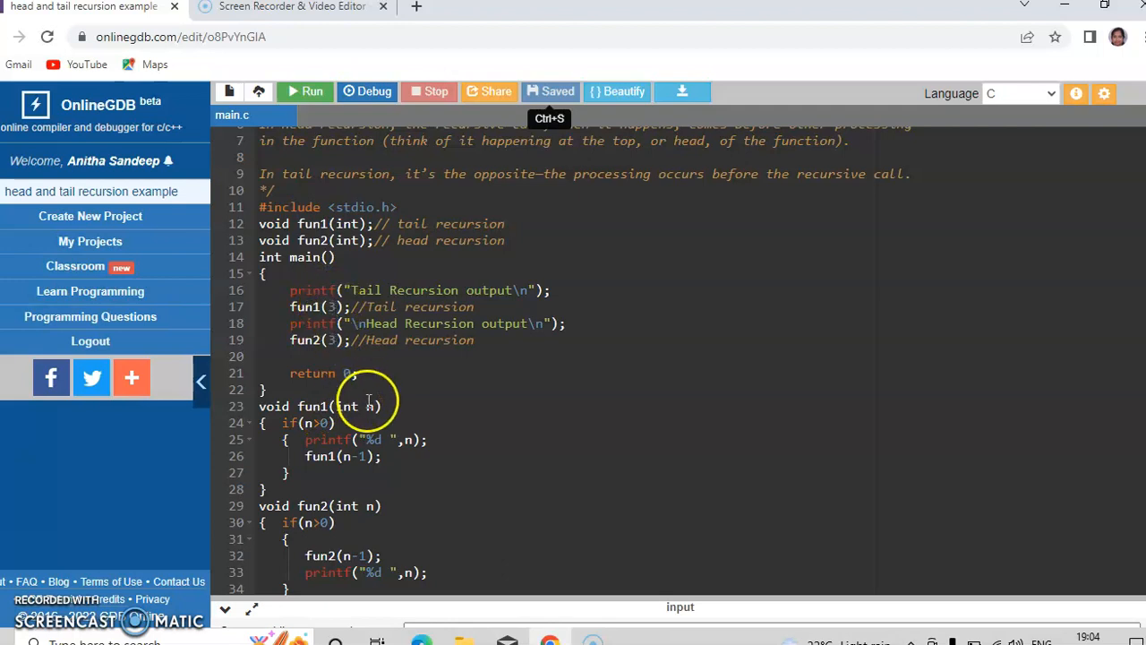
mouse_move(372, 412)
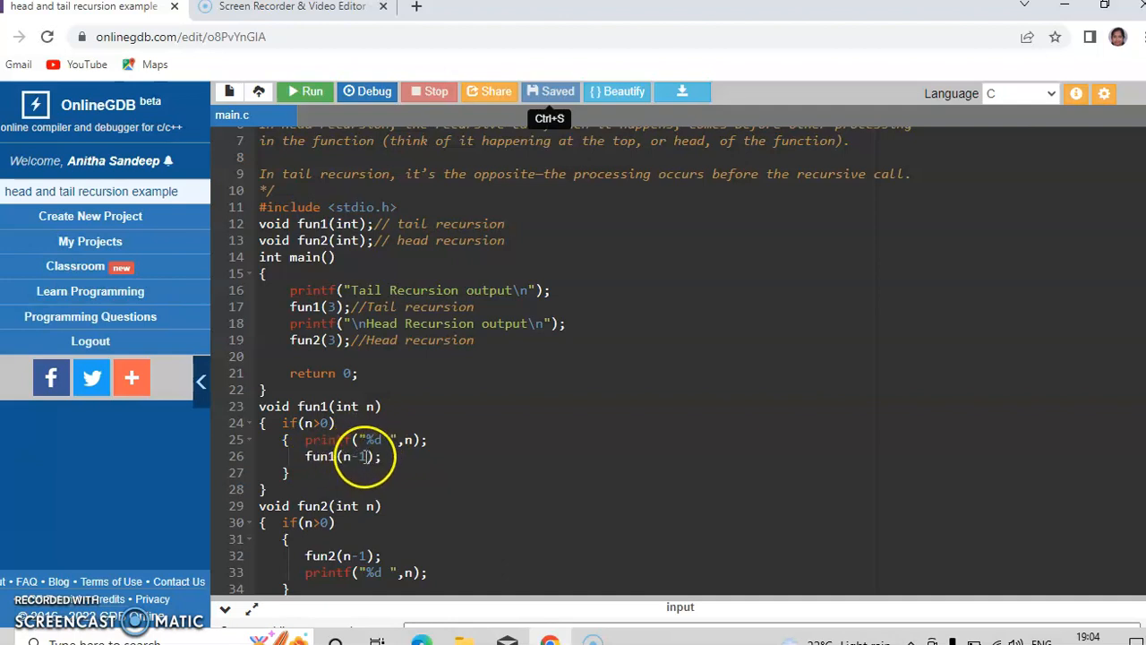
mouse_move(369, 408)
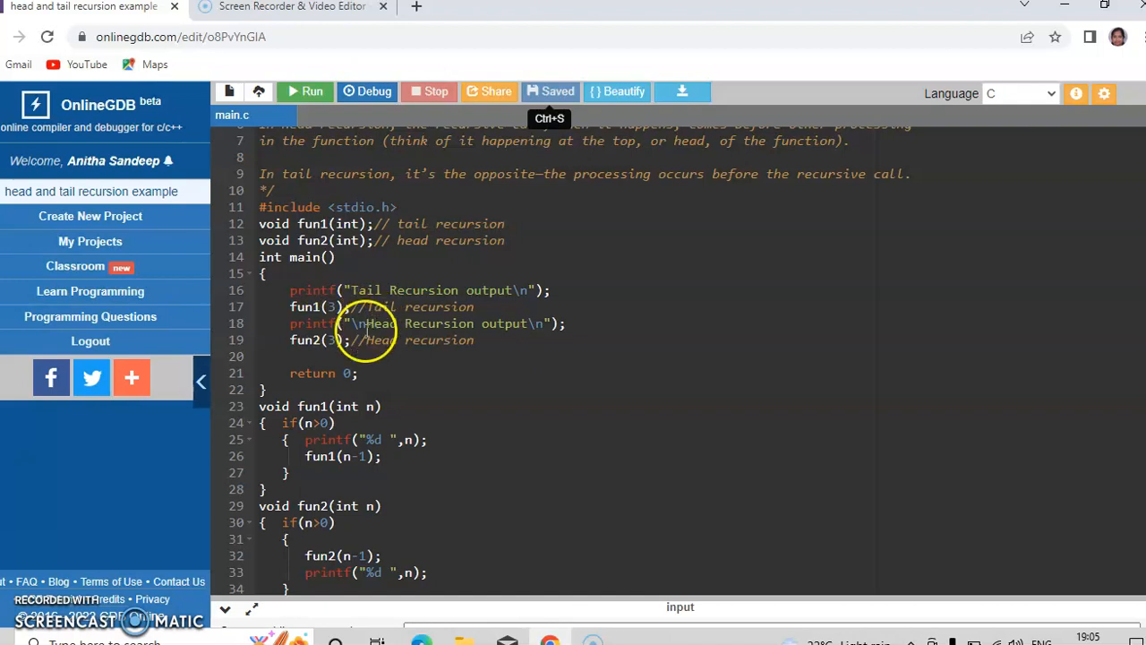
mouse_move(308, 329)
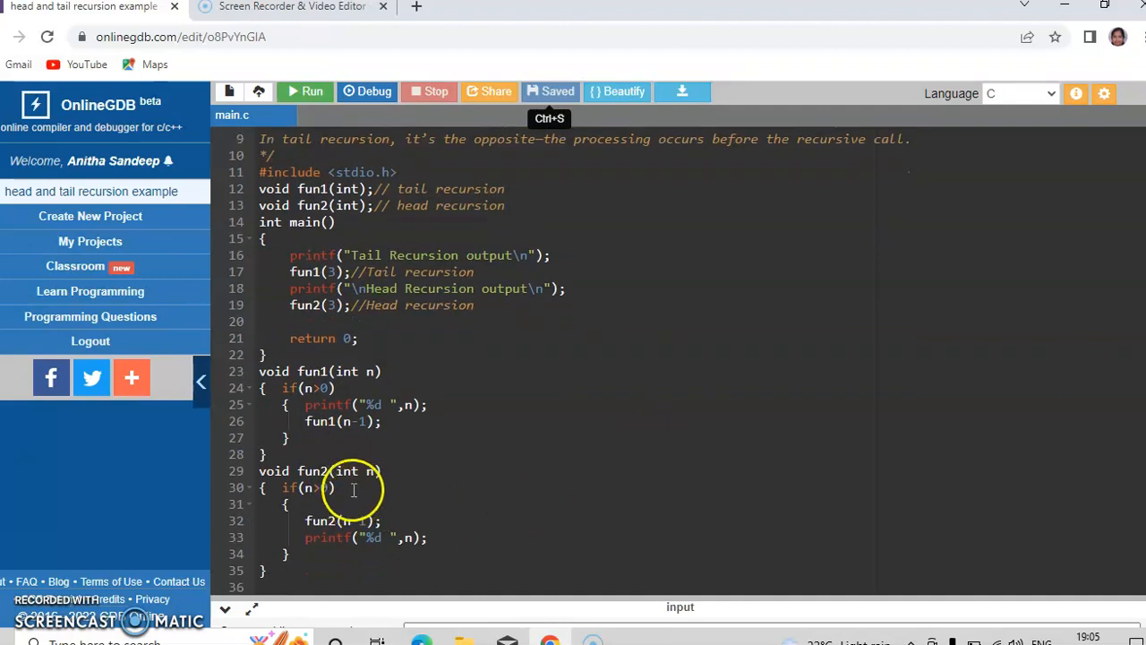
mouse_move(373, 473)
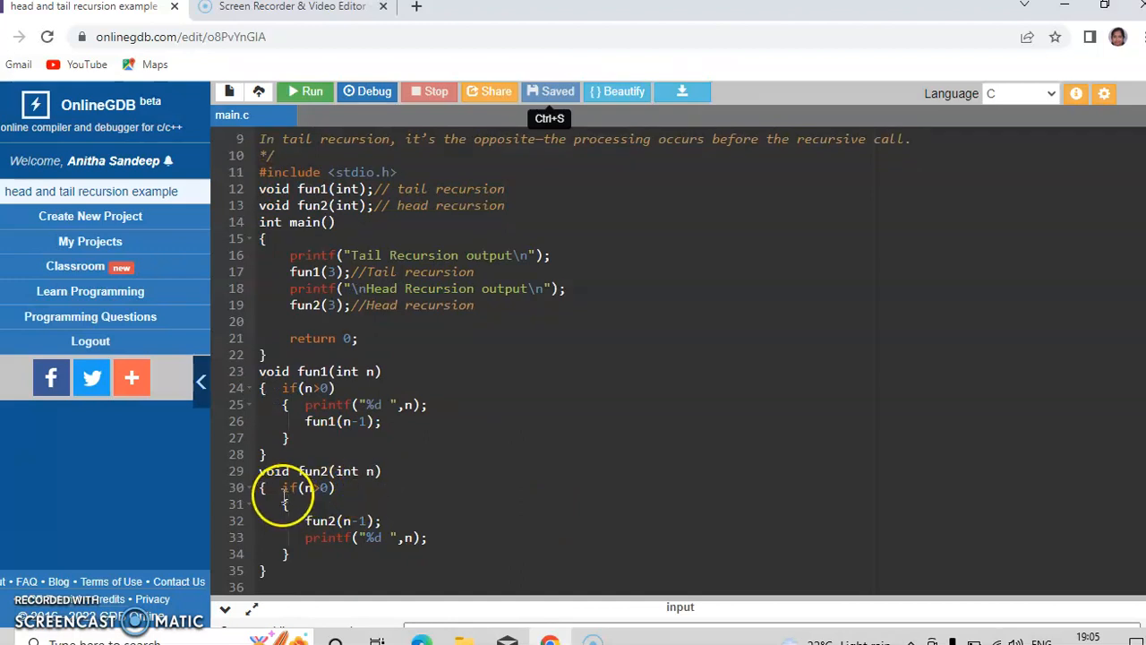
mouse_move(318, 487)
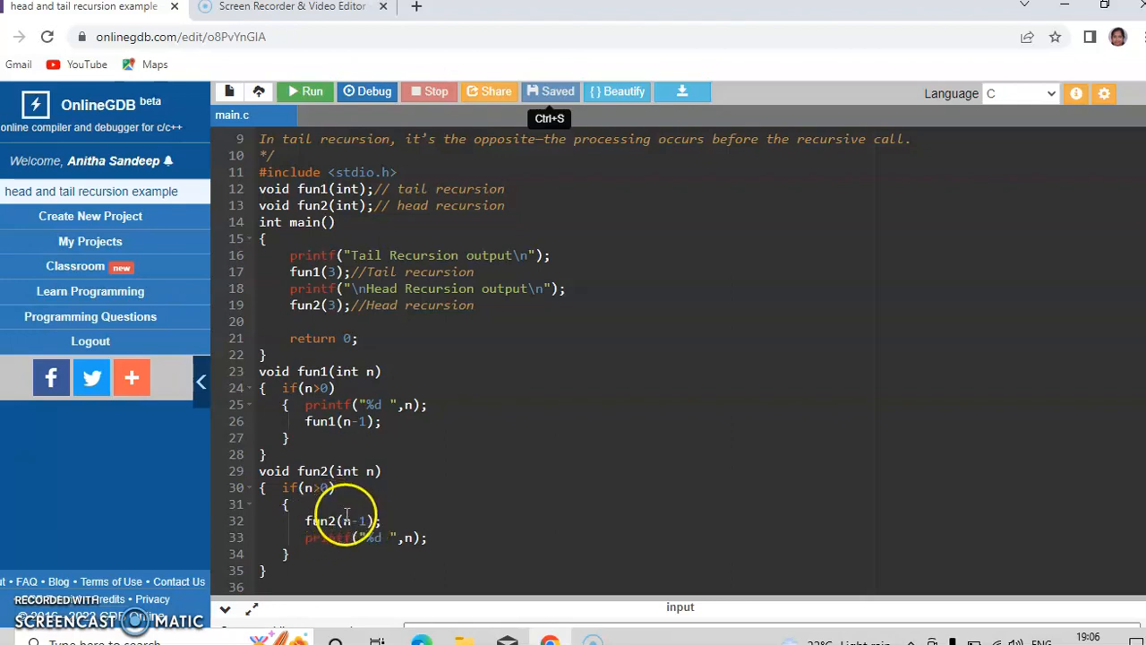
mouse_move(323, 487)
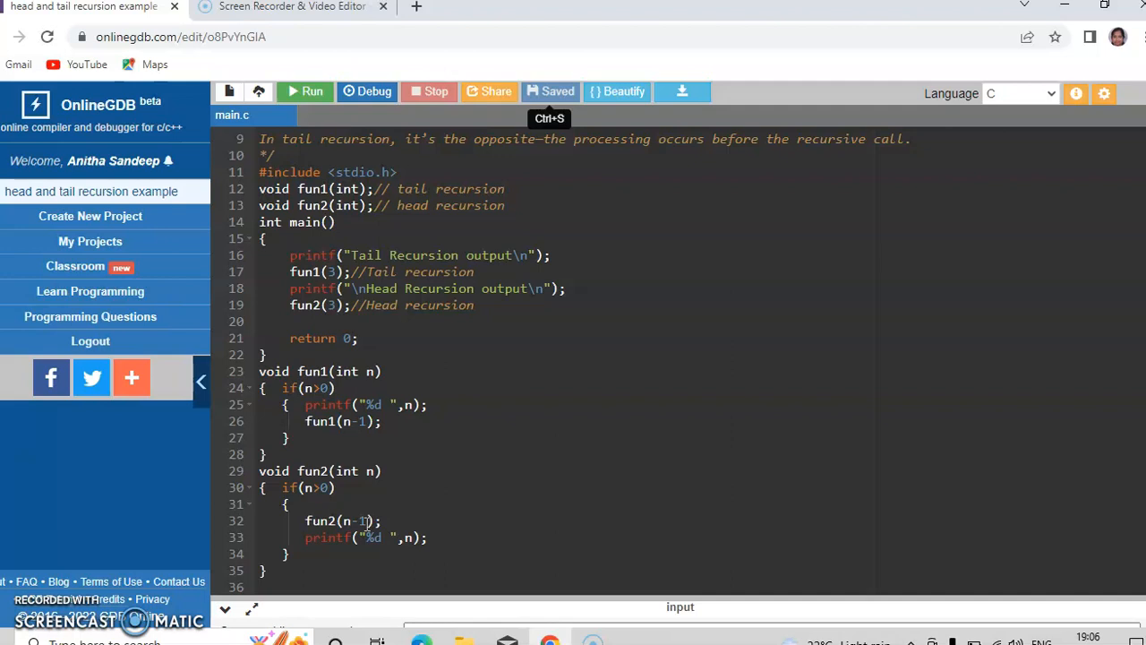
mouse_move(375, 537)
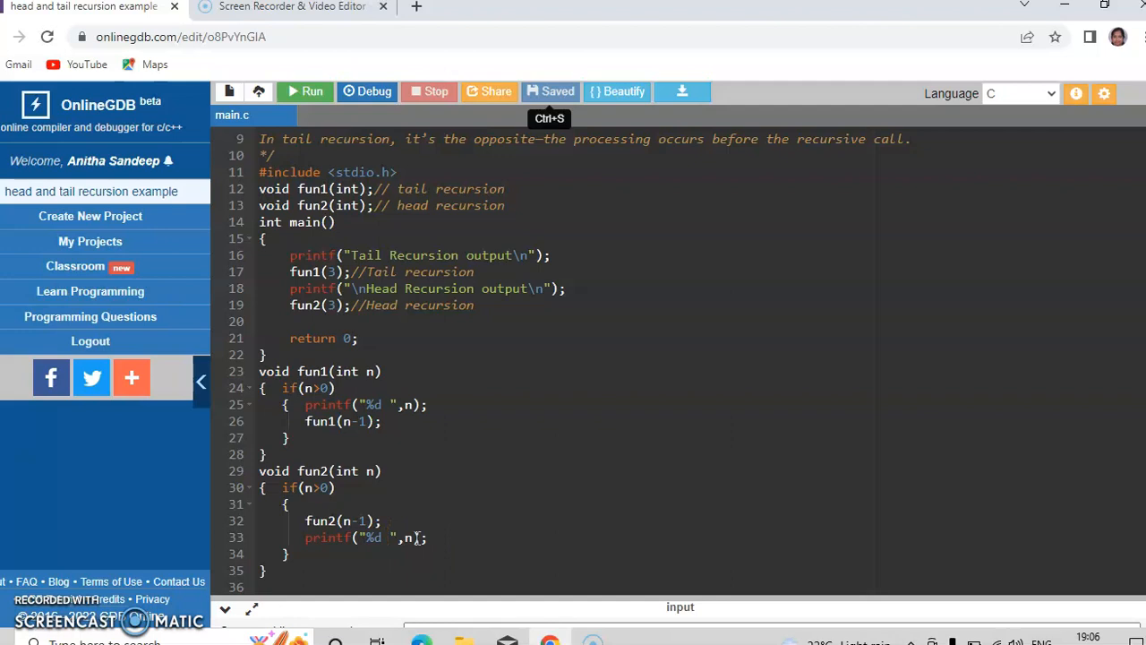
mouse_move(487, 225)
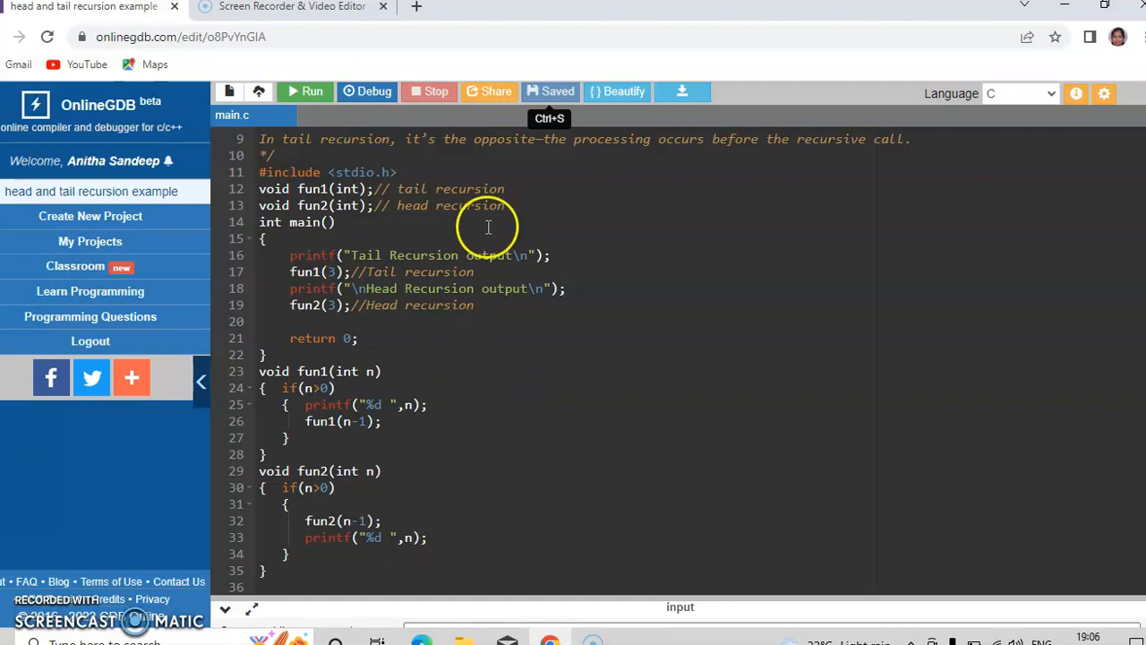
left_click(308, 91)
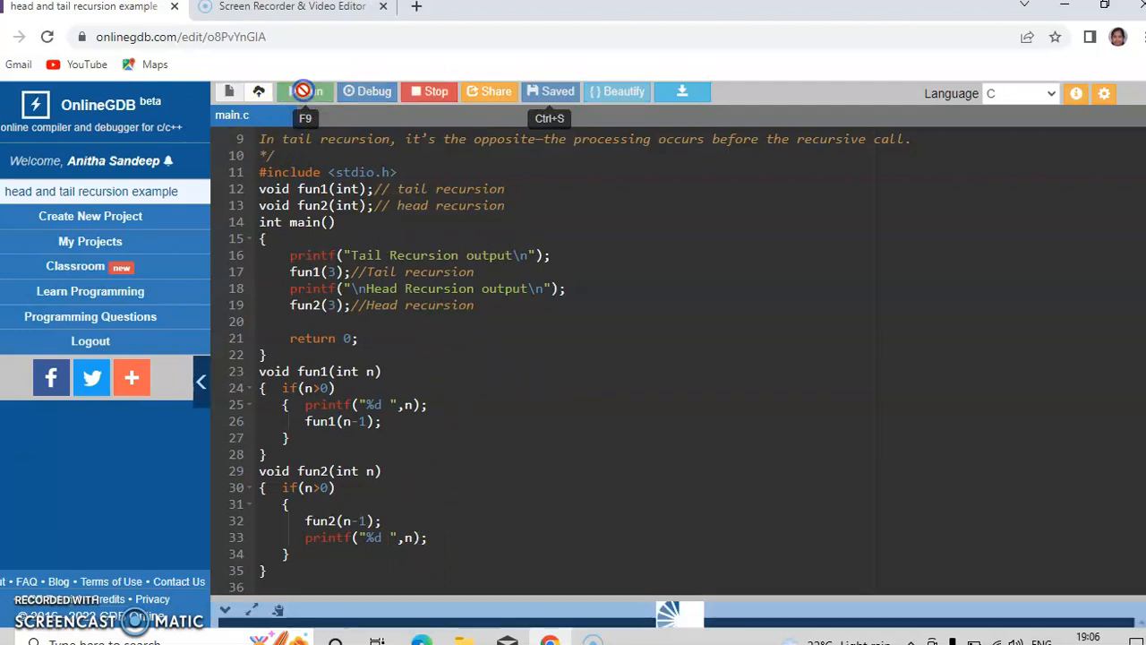
left_click(304, 91)
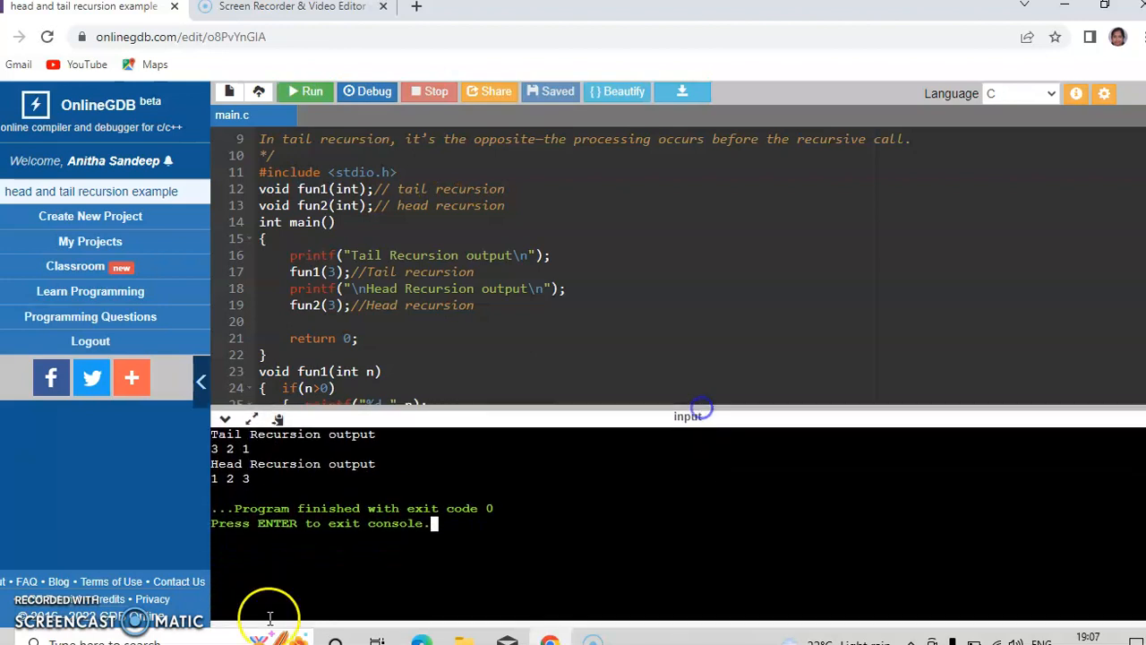
mouse_move(193, 459)
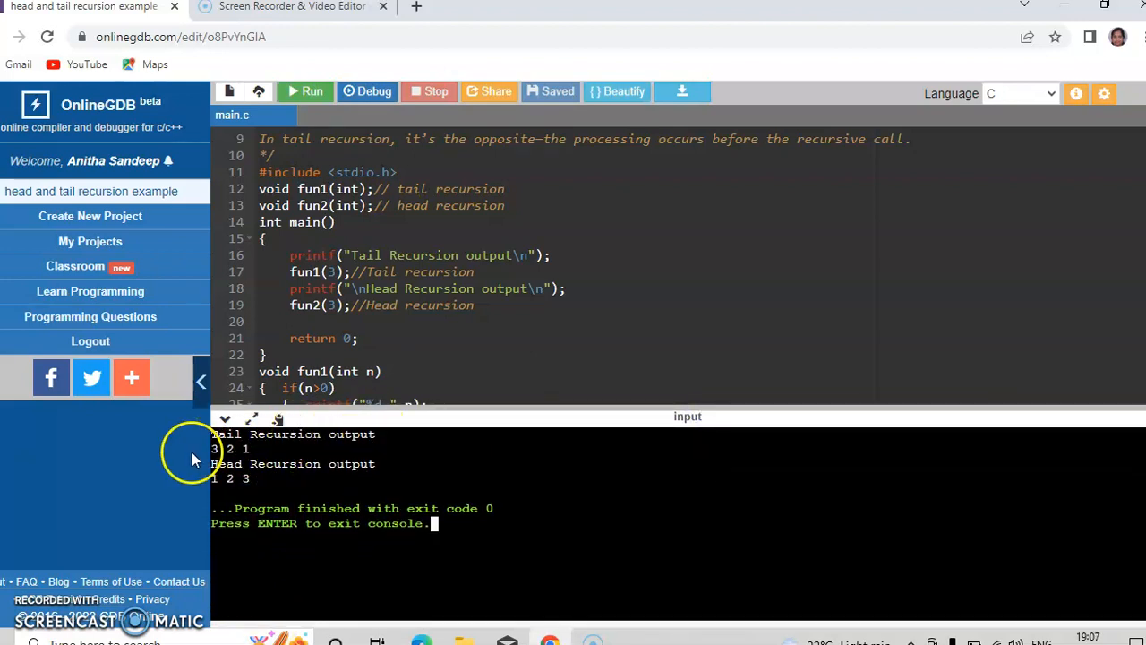